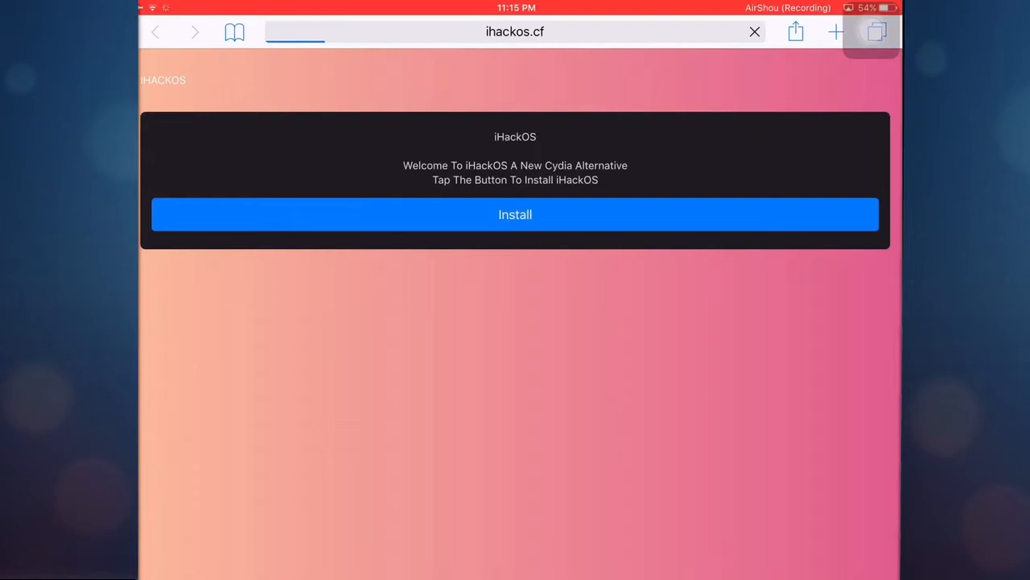
# - Start the iHackOS install from ihackos.cf so the Install Profile sheet appears
pyautogui.click(515, 214)
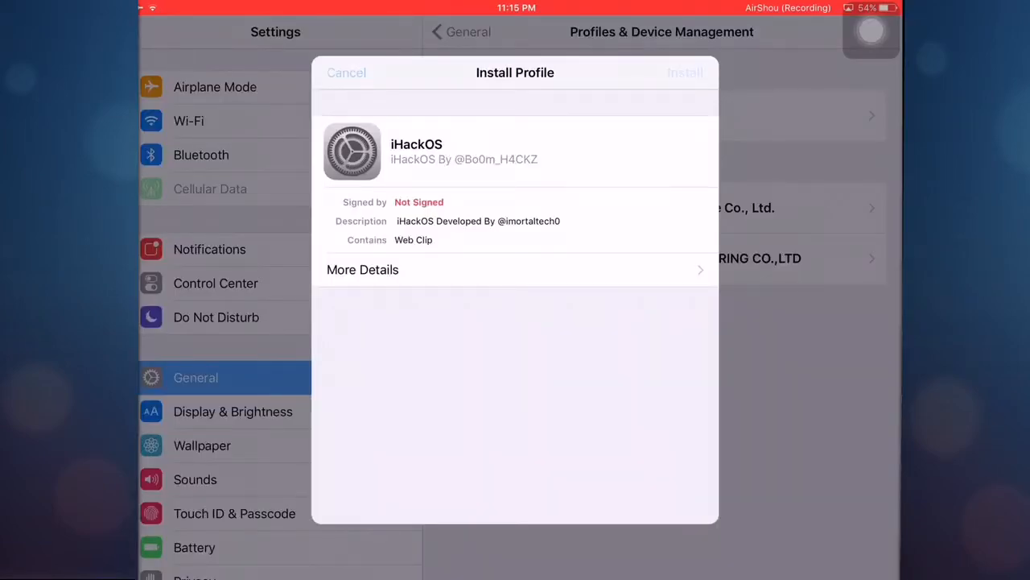
# - Install the unsigned iHackOS profile, accepting the warning and confirming the alert
pyautogui.click(684, 73)
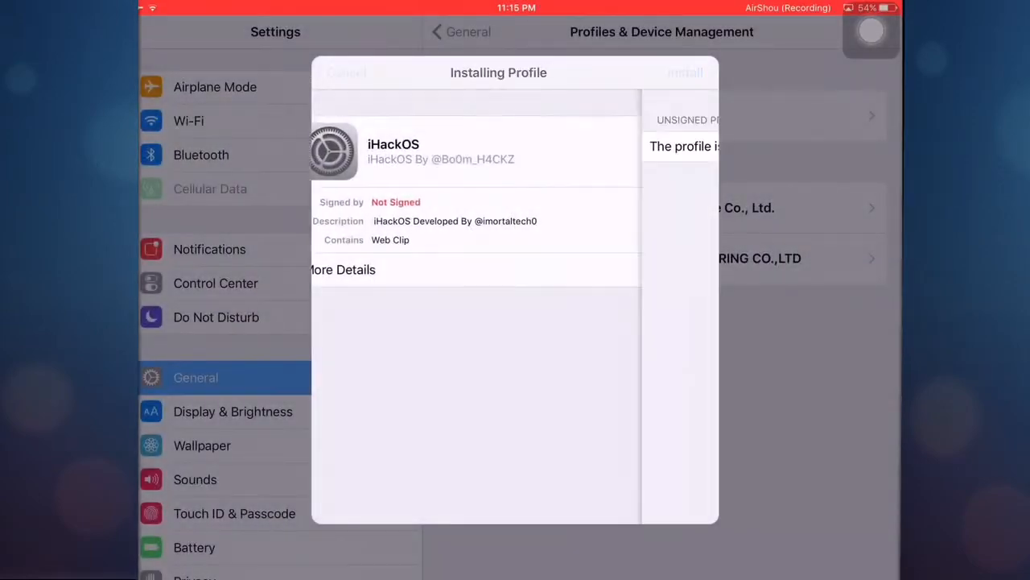
pyautogui.click(685, 73)
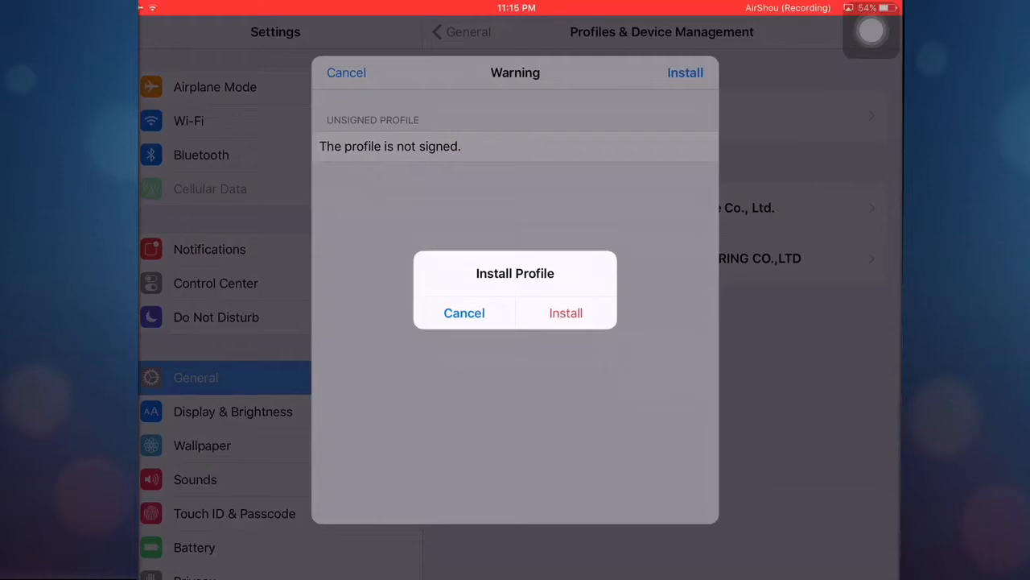
pyautogui.click(566, 313)
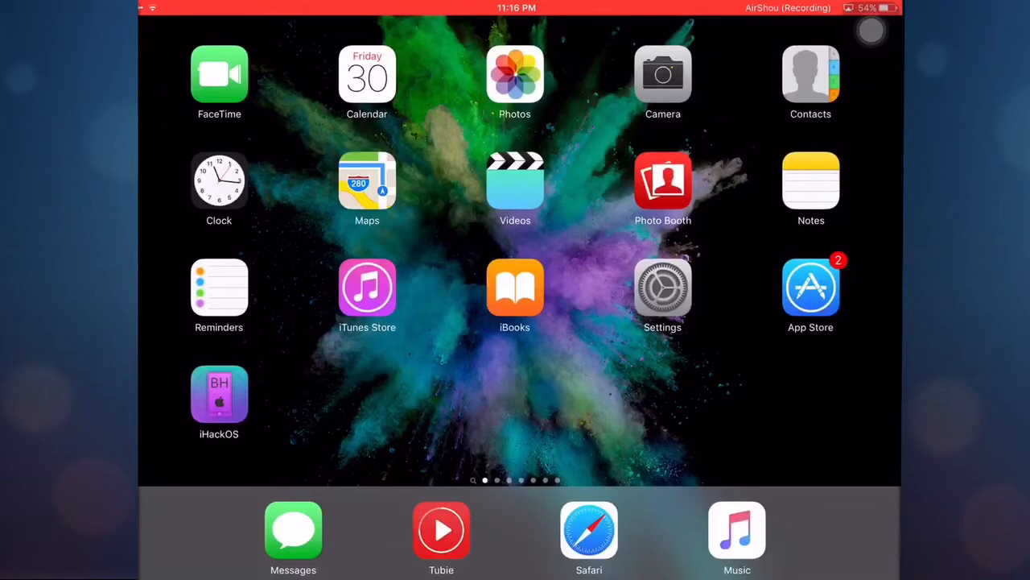
# - Launch the iHackOS web clip from the Home Screen into its Apps list
pyautogui.click(219, 395)
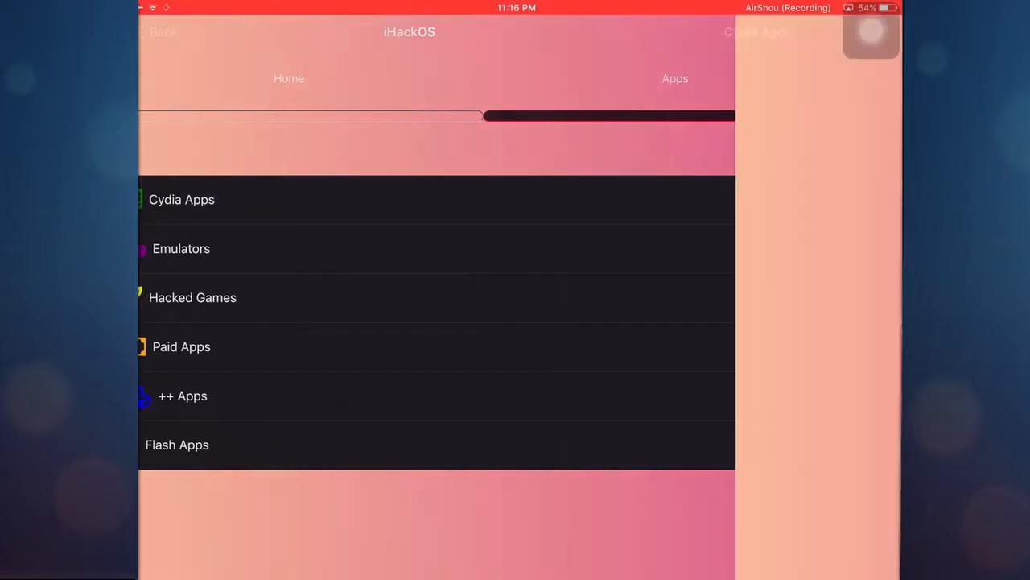
# - Browse the Cydia Apps and Emulators categories, returning to the categories list each time
pyautogui.click(181, 198)
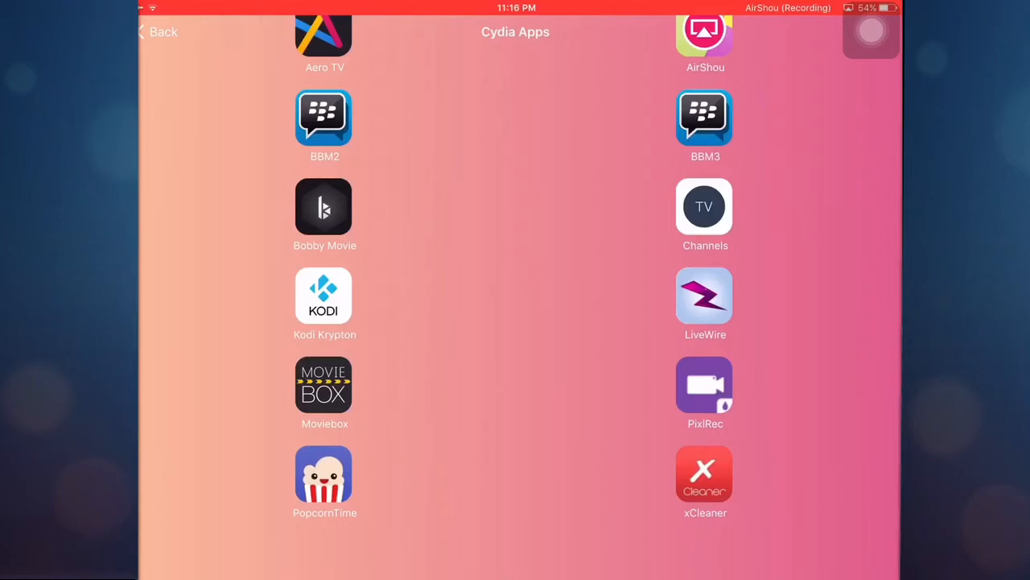
pyautogui.click(158, 31)
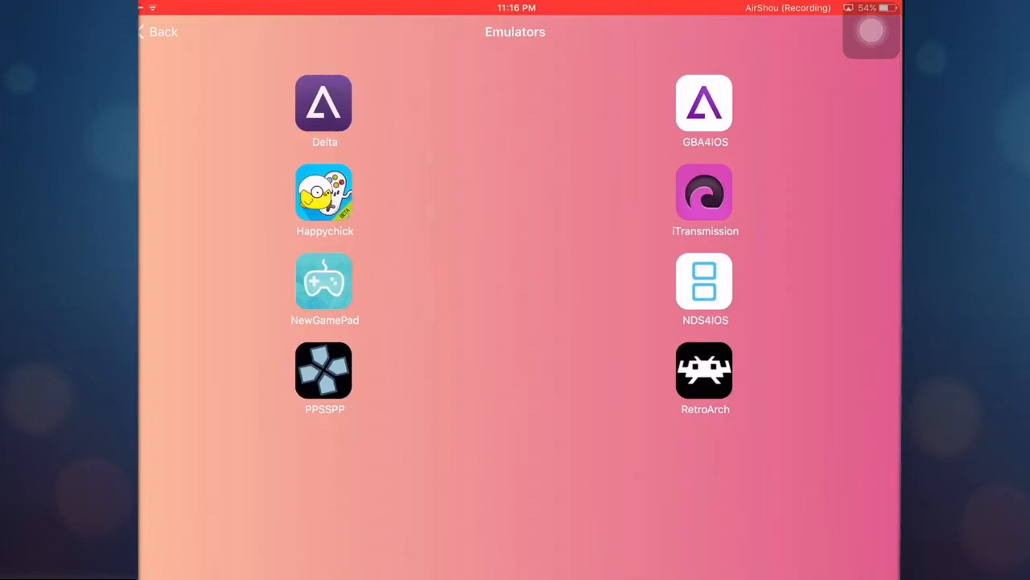
pyautogui.click(158, 31)
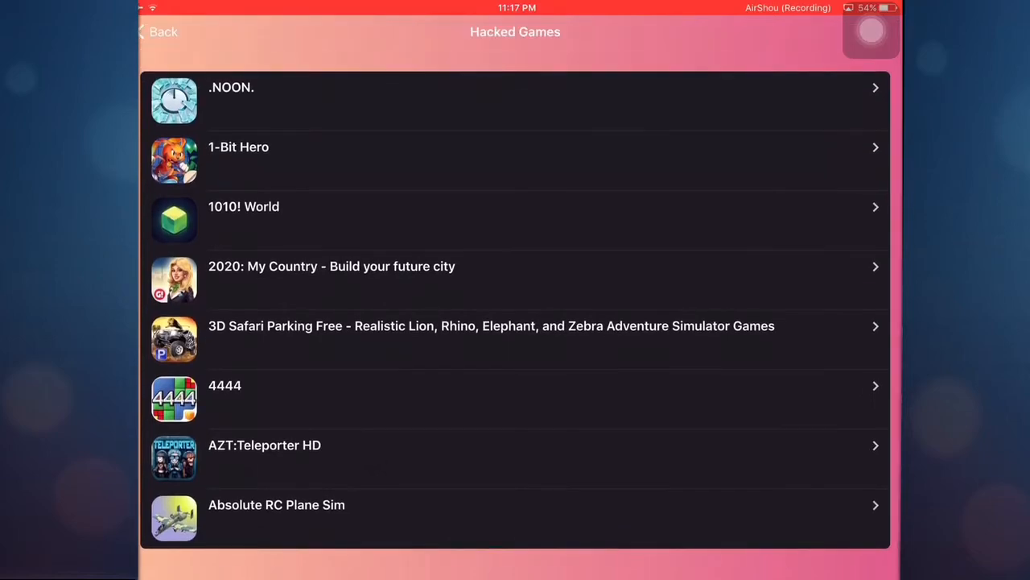
# - View Paid Apps, then open ++ Apps and scroll down to Whatsapp++ and Youtube++
pyautogui.click(158, 32)
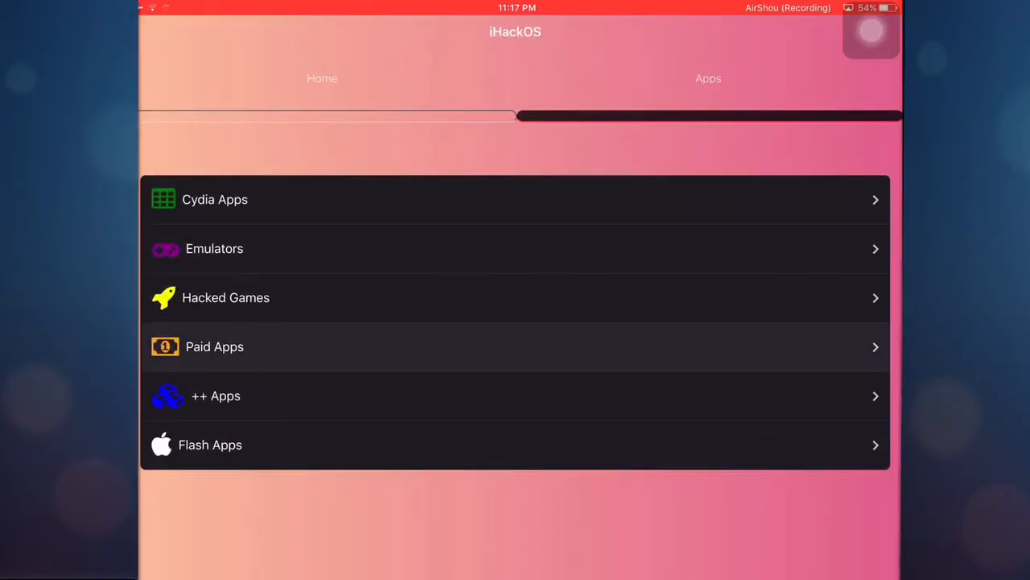
pyautogui.click(215, 199)
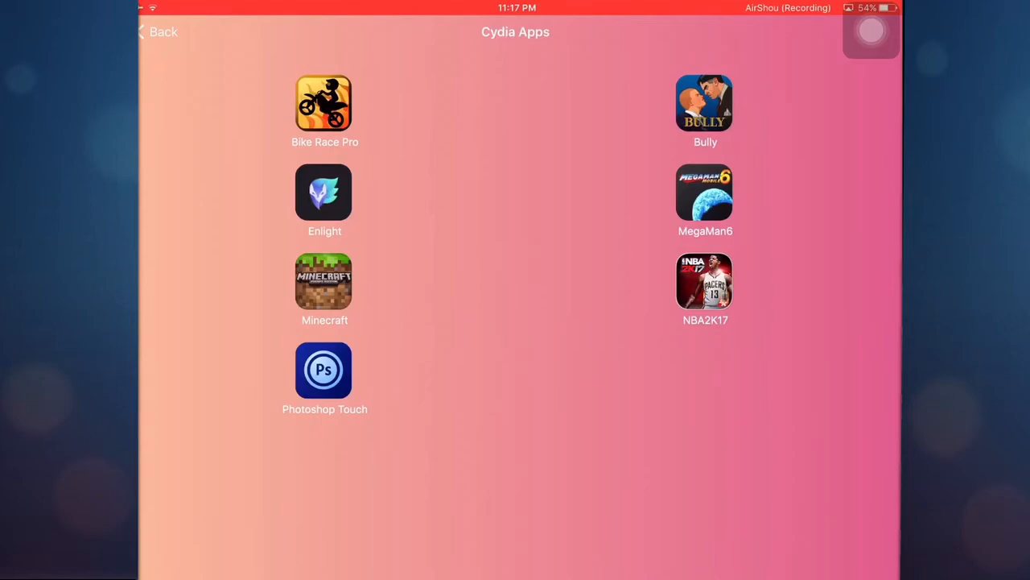
pyautogui.click(157, 32)
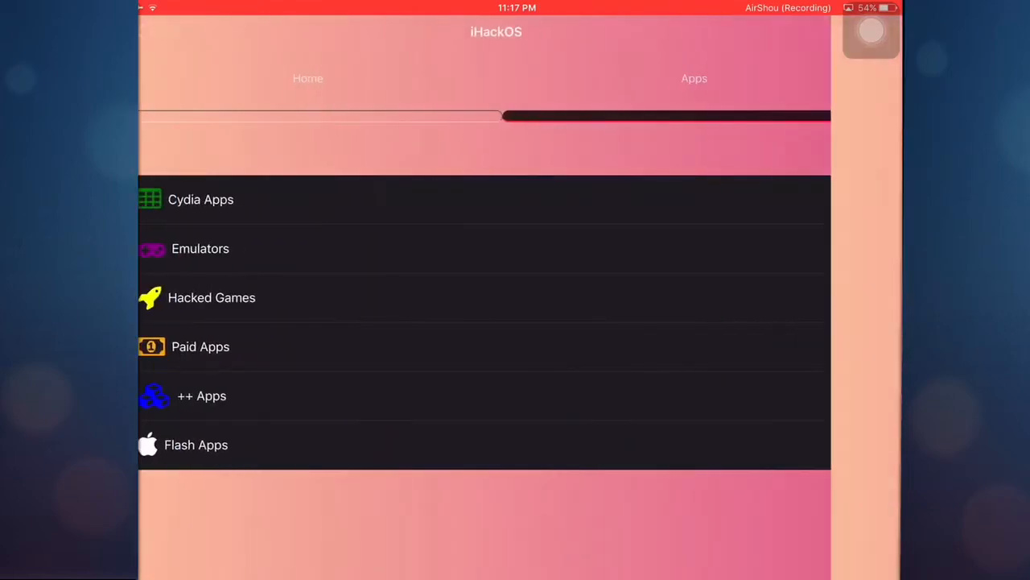
pyautogui.click(201, 395)
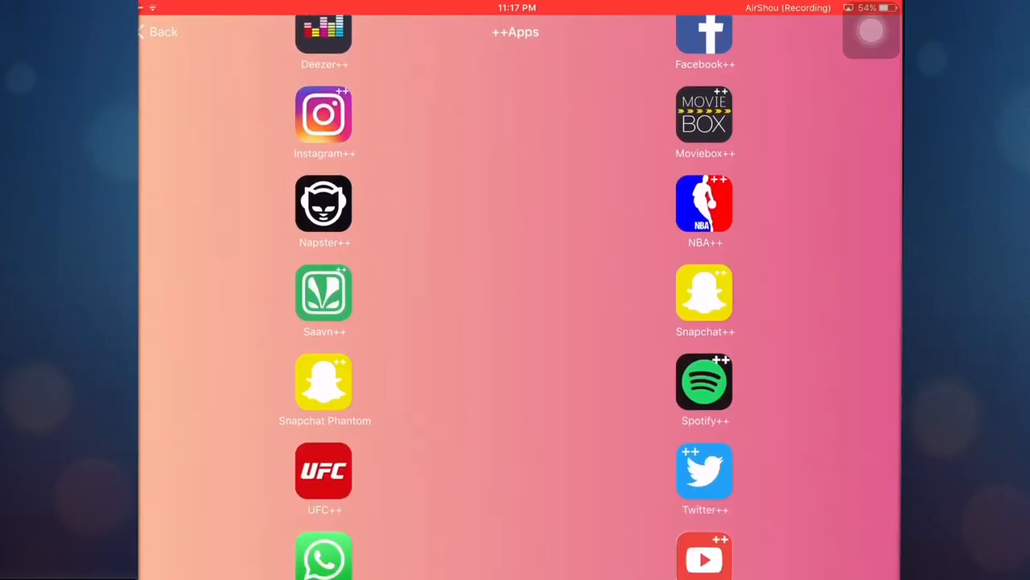
pyautogui.scroll(-3)
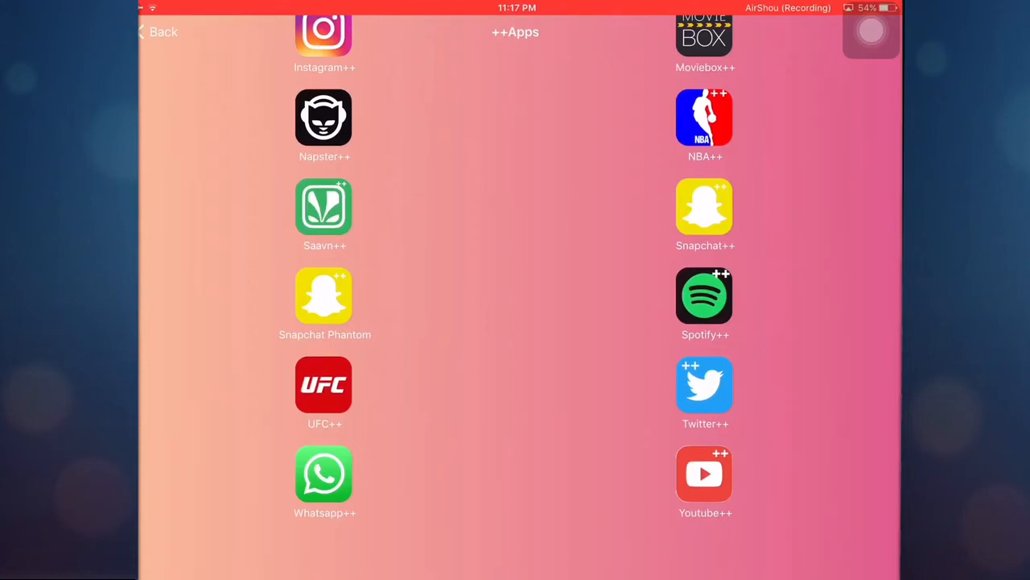
# - View the Flash Apps category, then go back to the app categories list
pyautogui.click(158, 31)
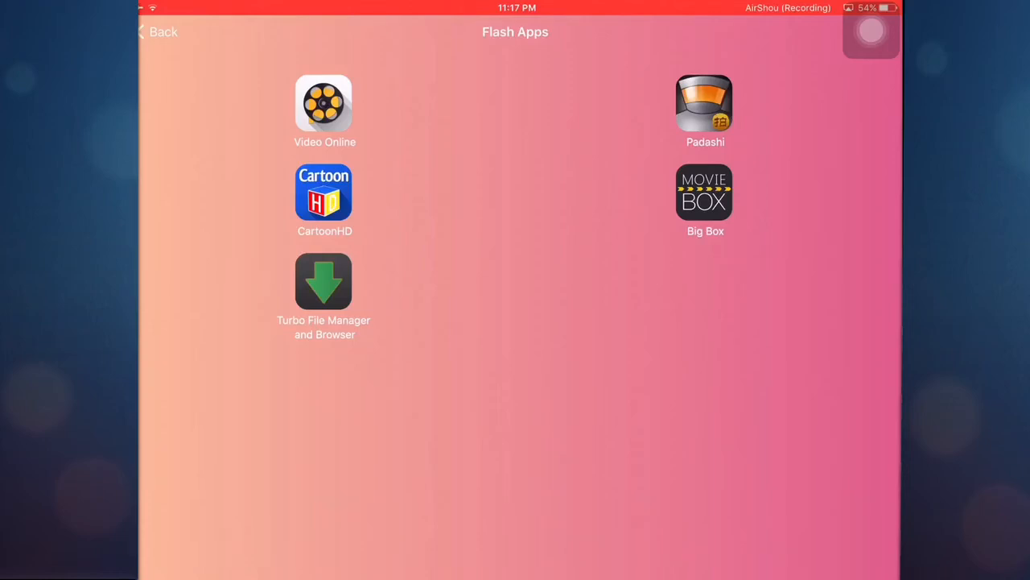
pyautogui.click(159, 32)
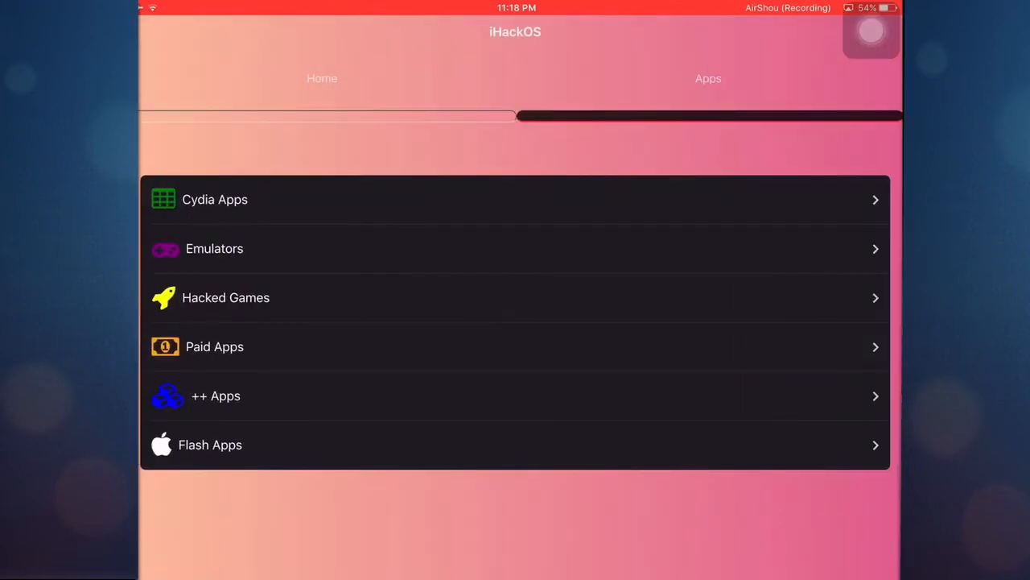